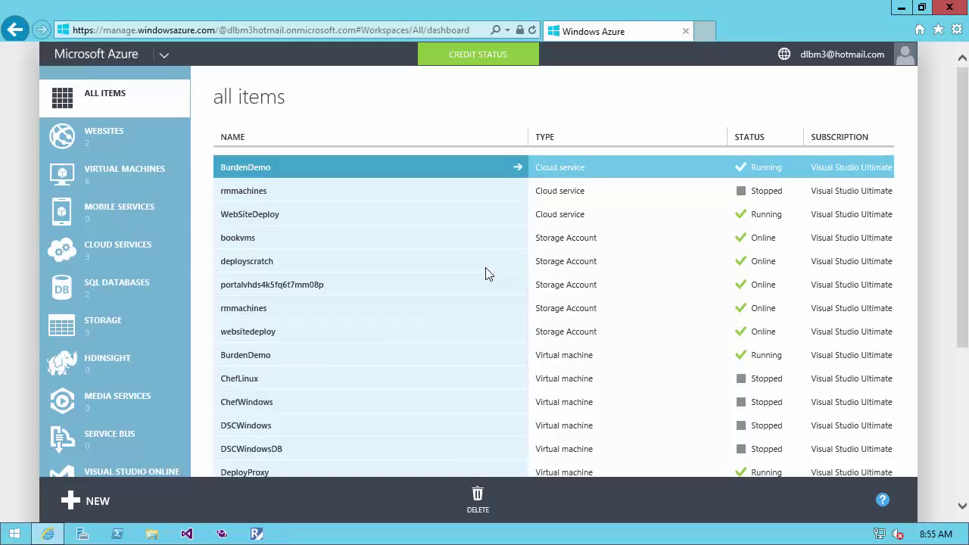
Create a gallery Windows Server 2012 R2 VM named HelloWorldDSC with admin DSCAdmin and a region.
left_click(85, 500)
type("Hello")
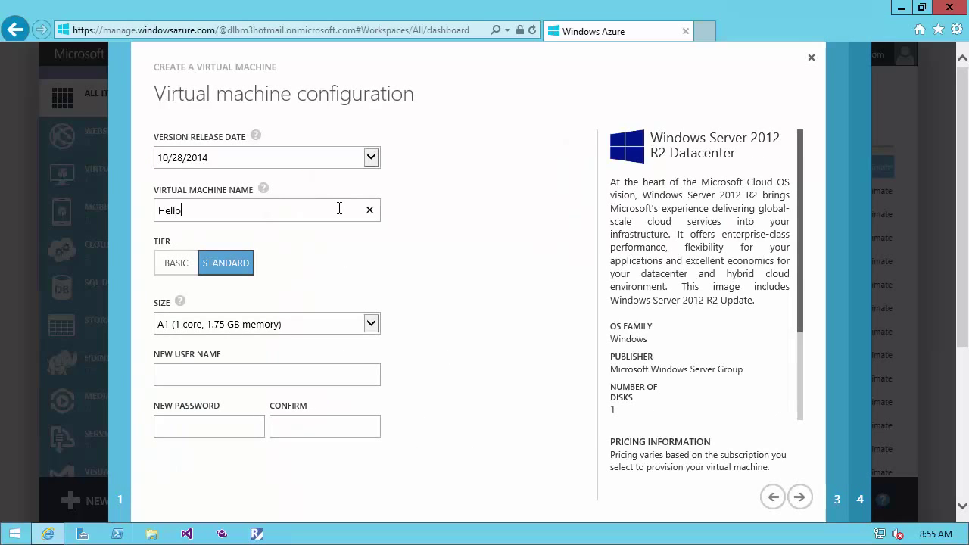
type("DSCAdmin")
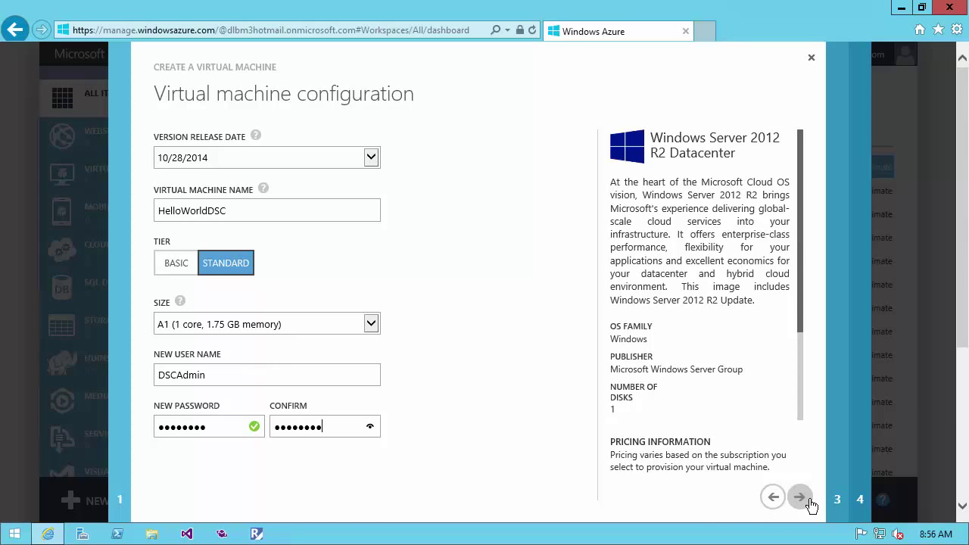
left_click(799, 496)
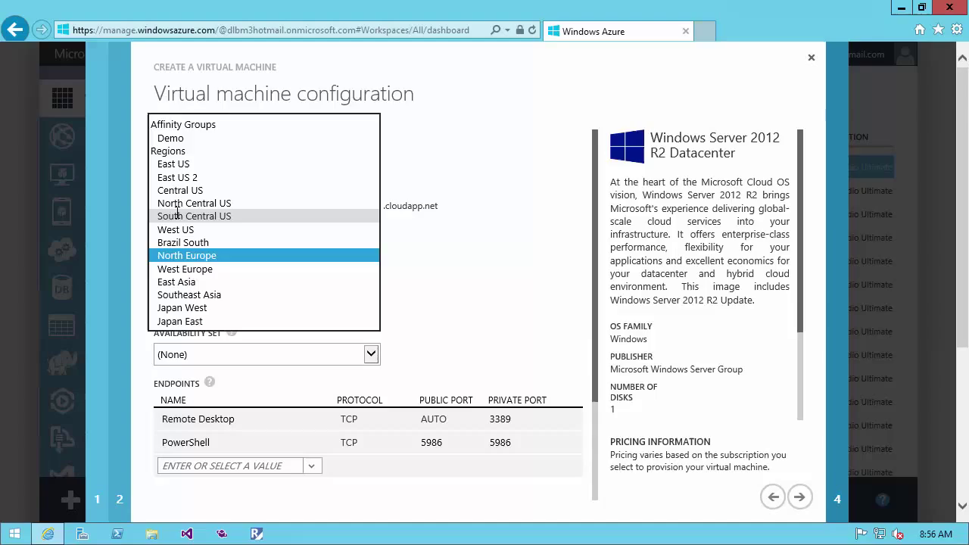
left_click(799, 497)
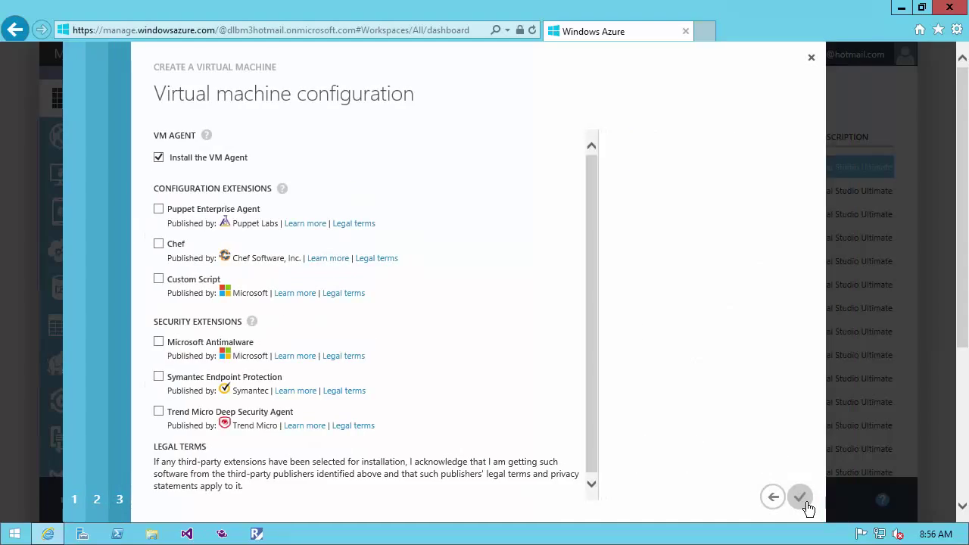
left_click(800, 496)
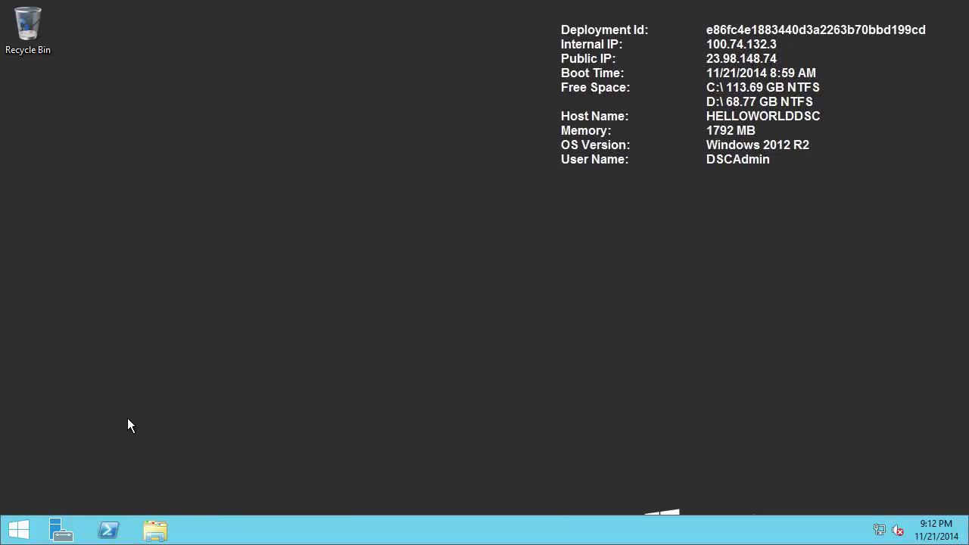
Launch PowerShell ISE on the VM and run Enable-PSRemoting -Force in the console.
left_click(108, 529)
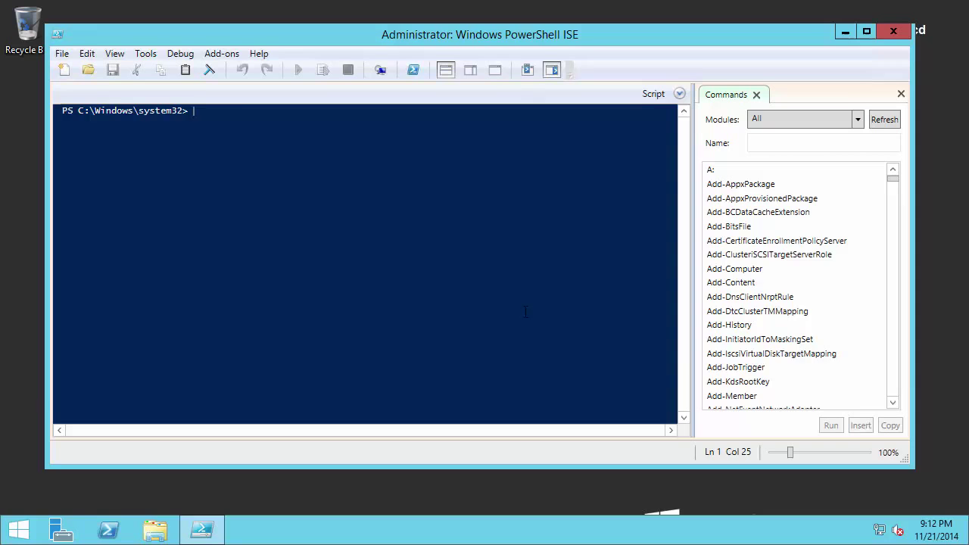
type("enable-")
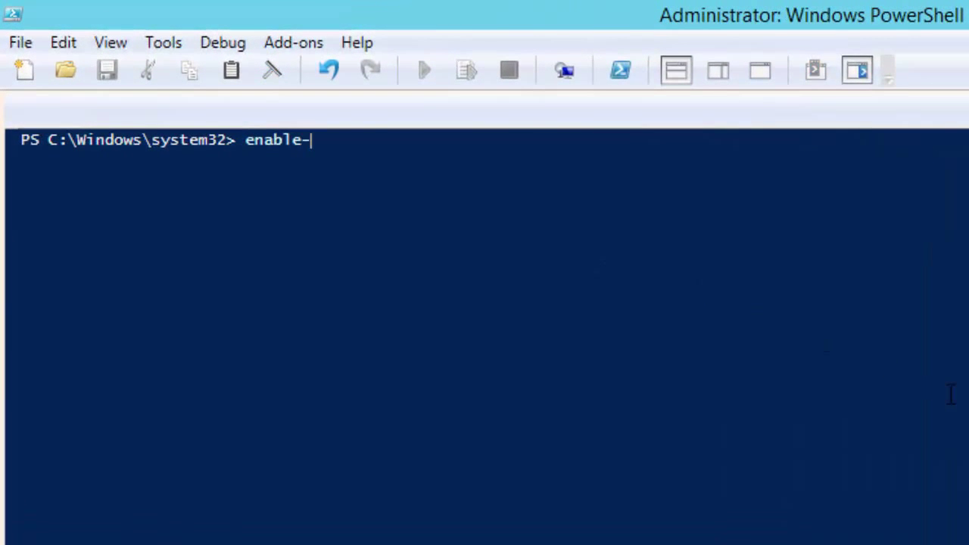
type("PSRemoting")
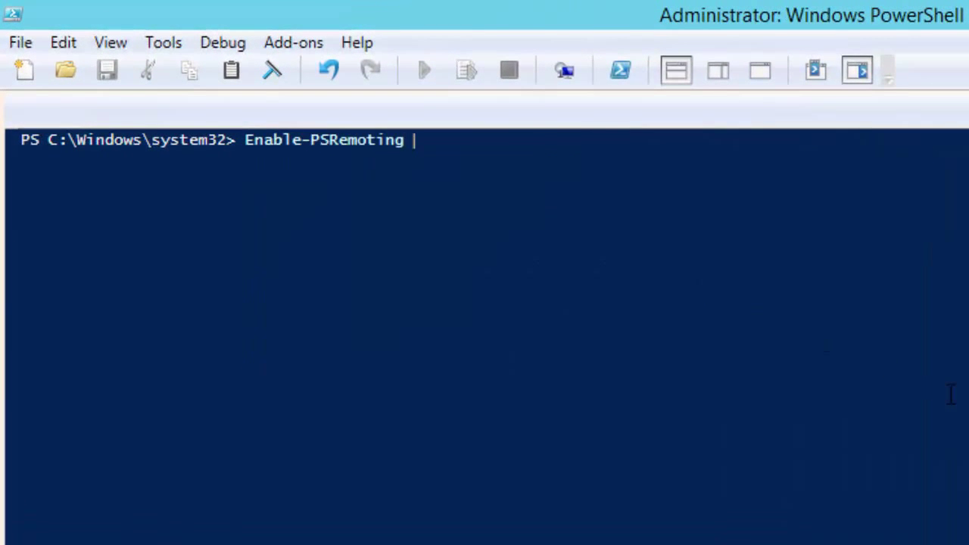
type("-Force")
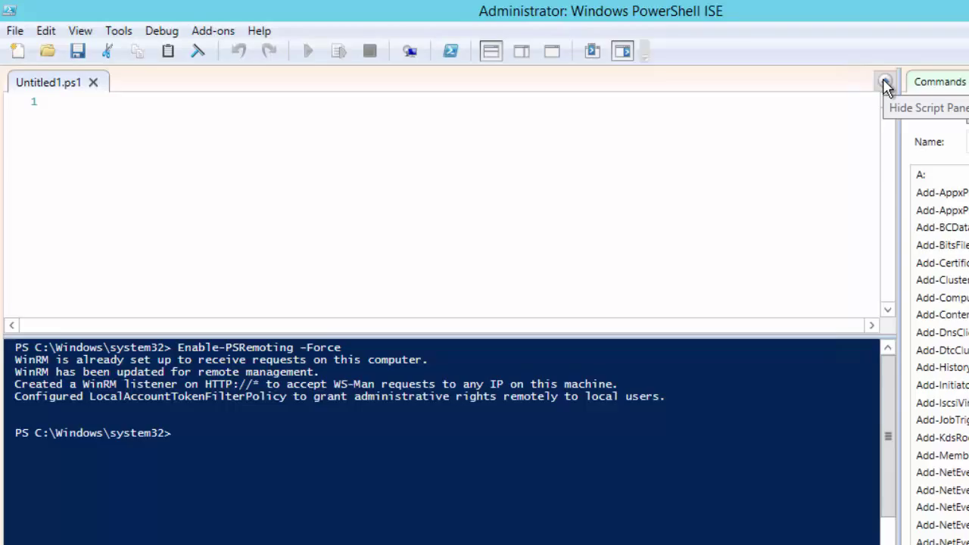
Type 'Configuration HelloWorld' with a braced, empty 'Node localhost' block inside.
type("Confi")
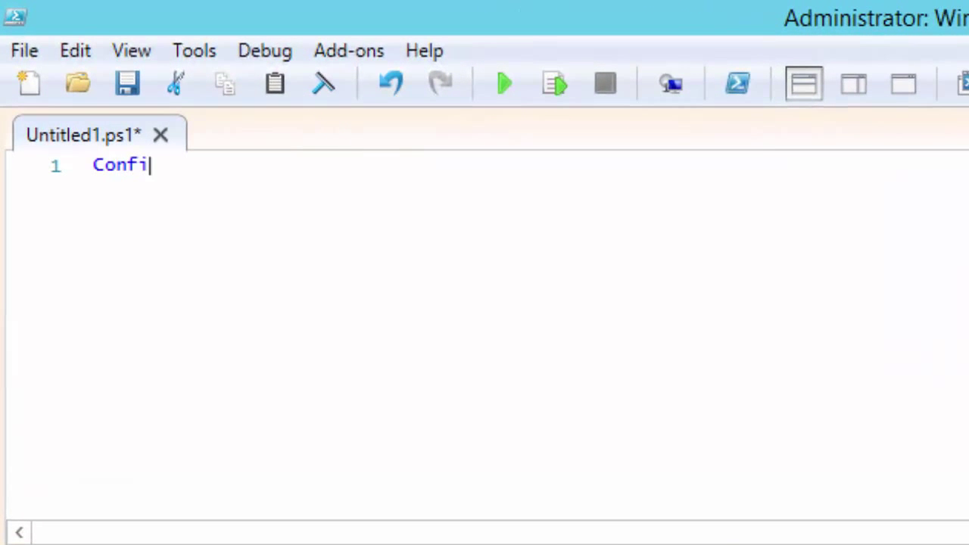
type("guration")
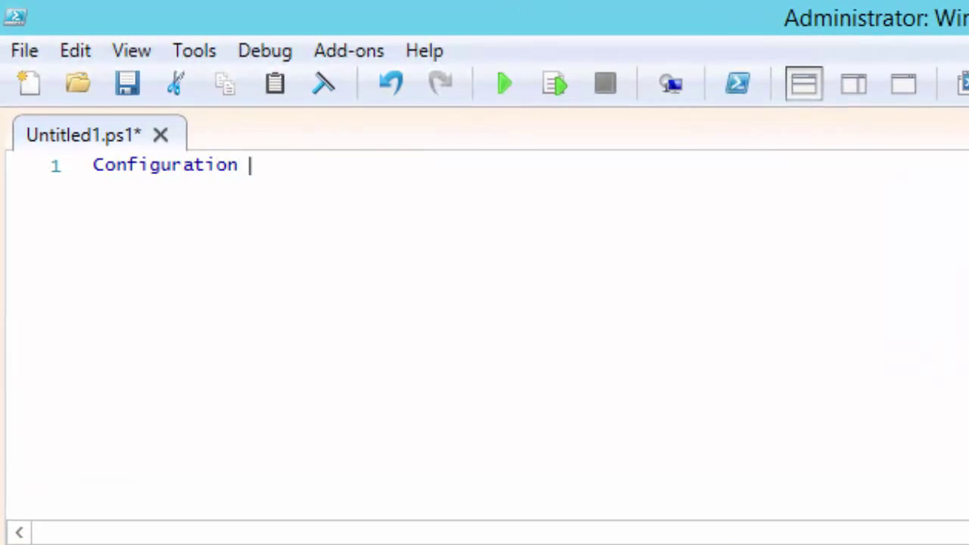
type("HelloWor")
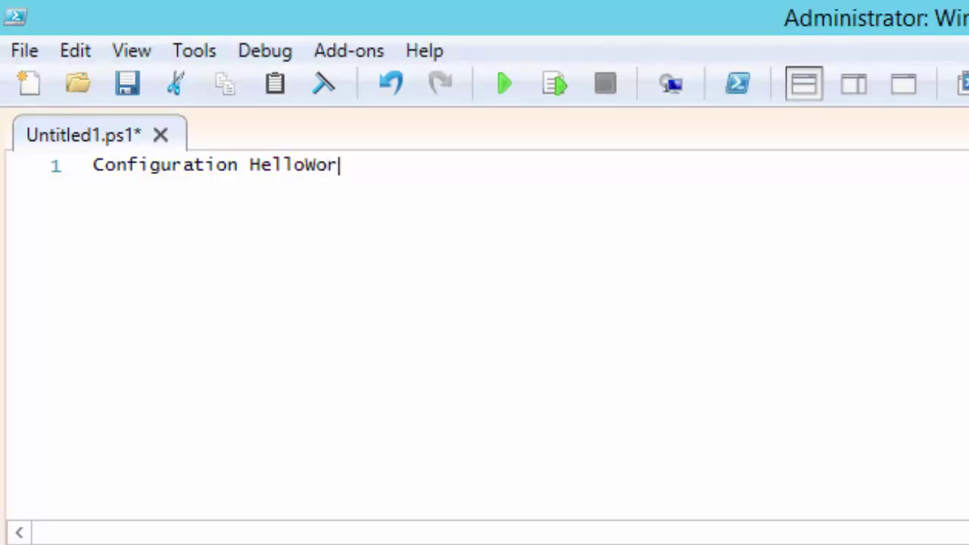
type("ld")
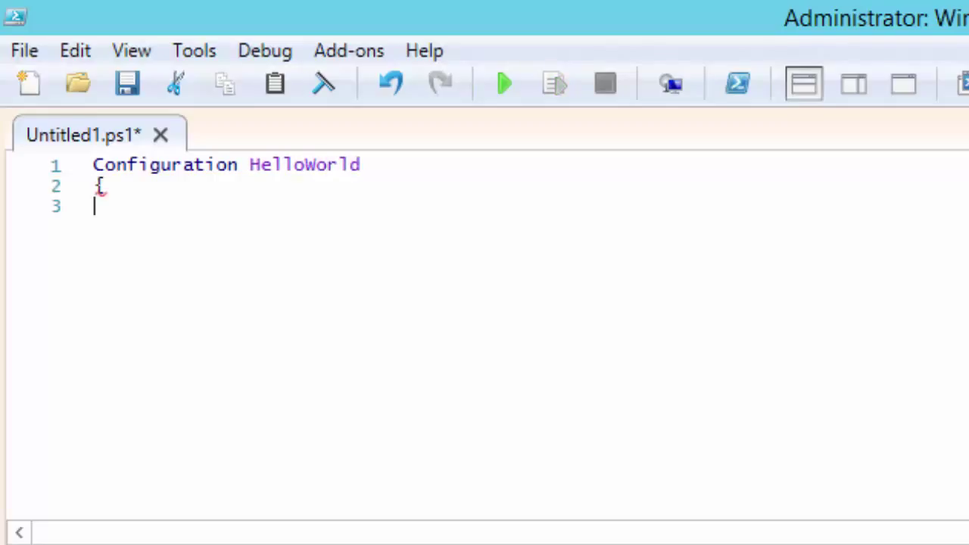
type("}")
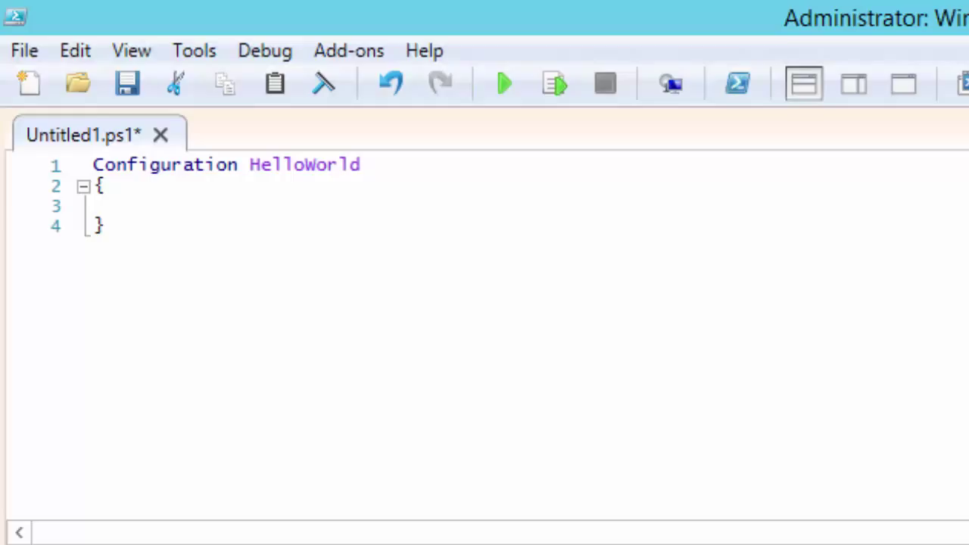
type("Node 1")
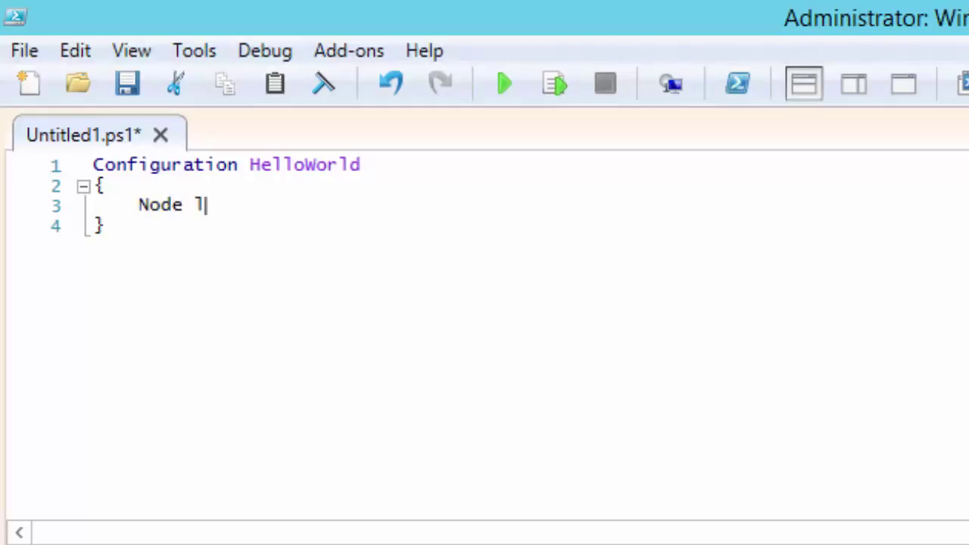
type("ocalhost")
type("{")
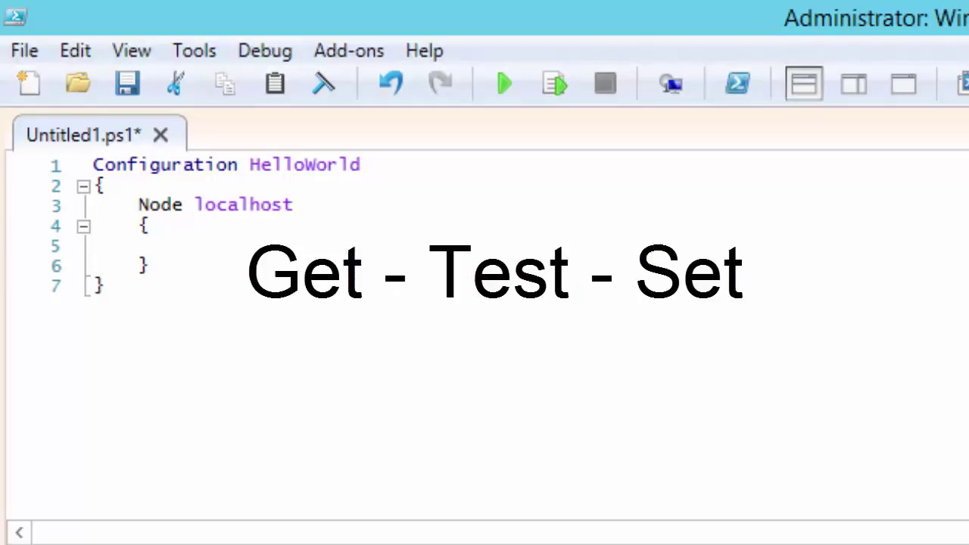
Add the Script resource block with GetScript and TestScript = { $false }.
type("Script SayHello")
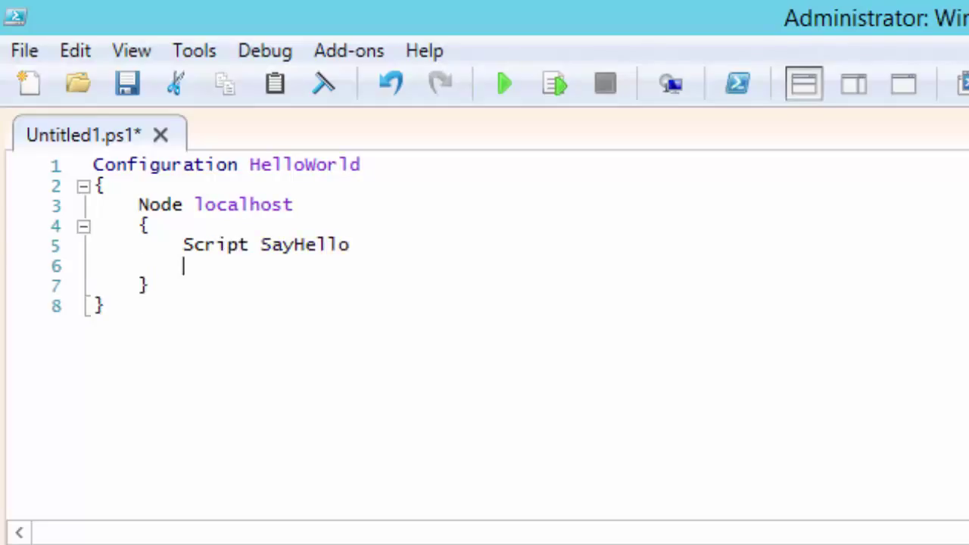
type("{")
type("}")
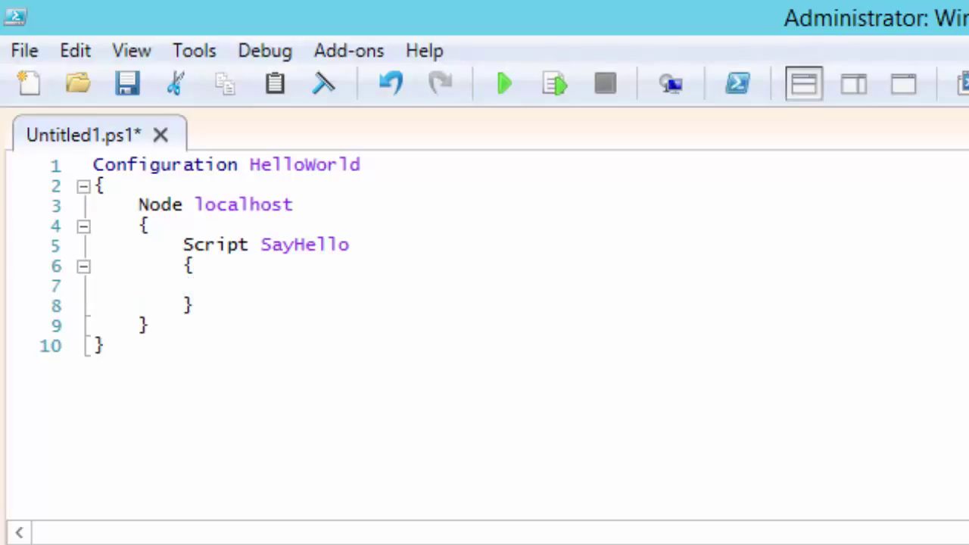
type("GetScript = { @{}")
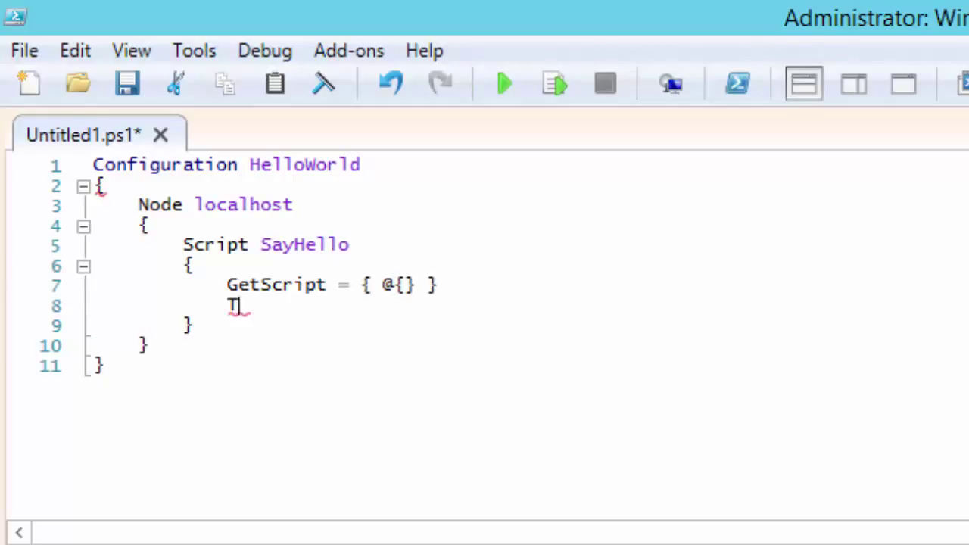
type("estScr")
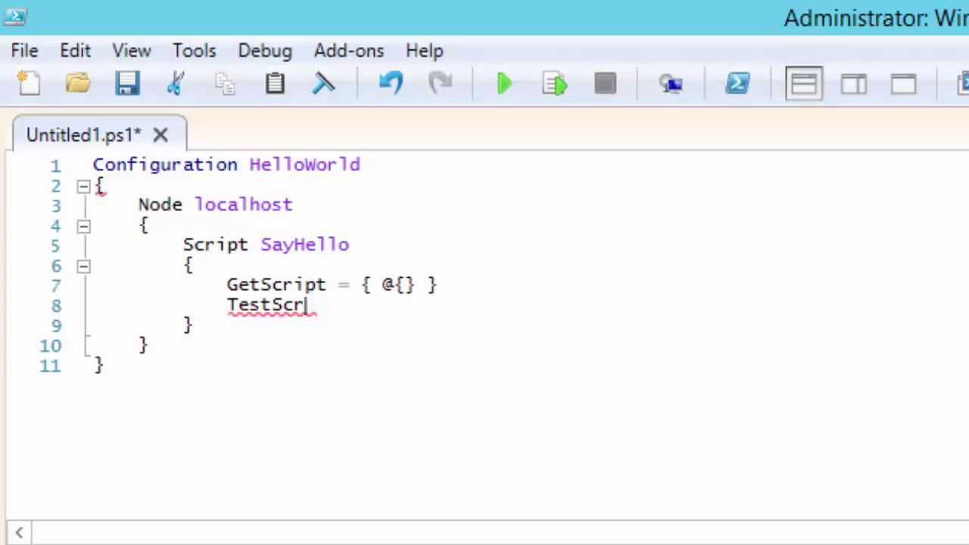
type("ipt =")
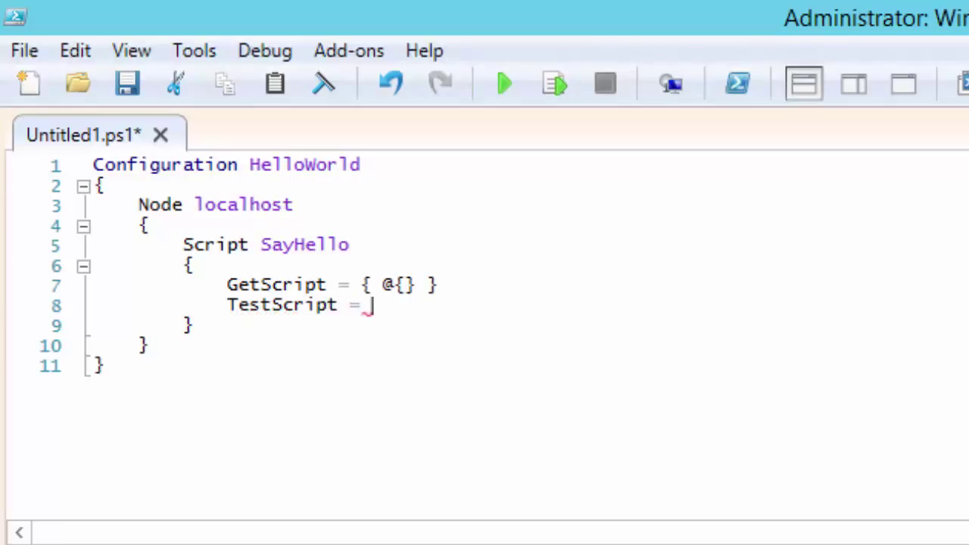
type("{")
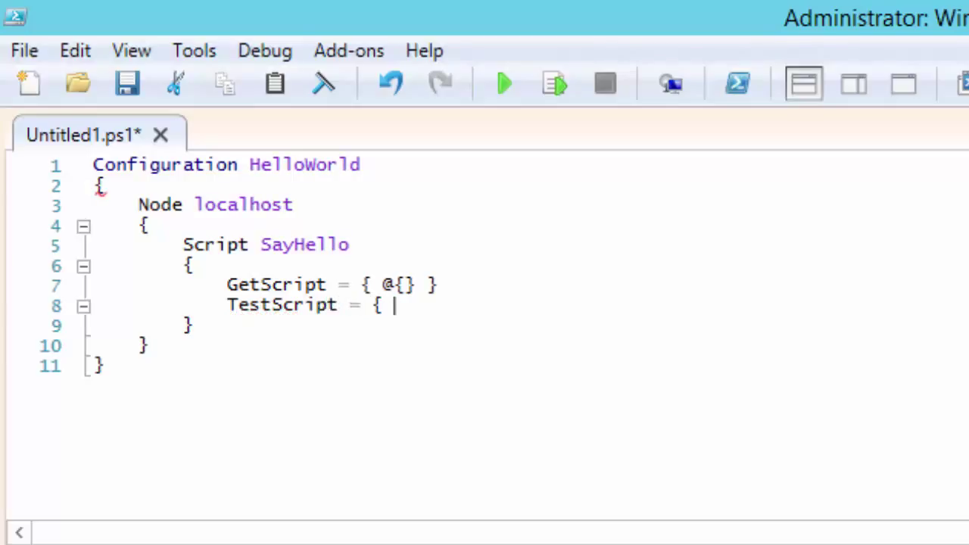
type("$false")
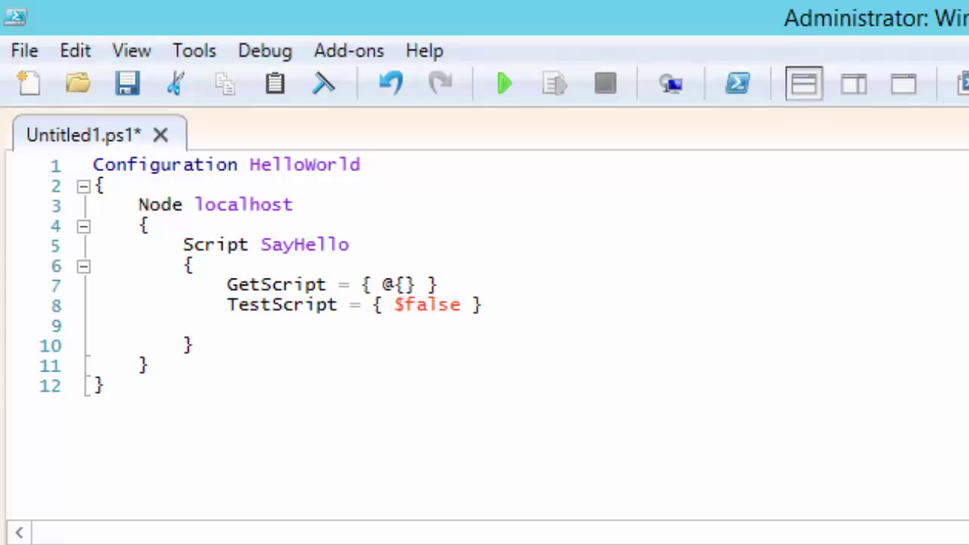
Add SetScript = { Write-Verbose "Hello World" } to the Script resource.
type("SetScr")
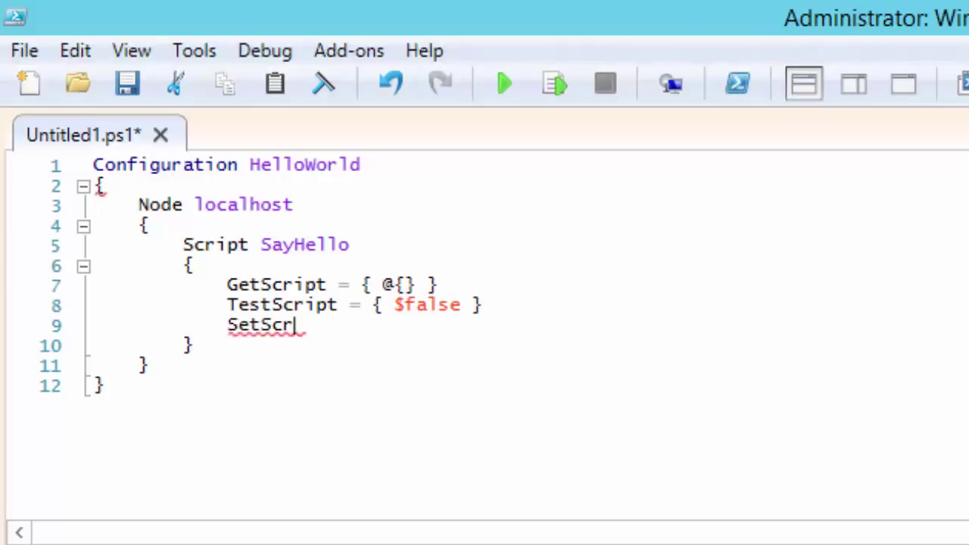
type("ipt")
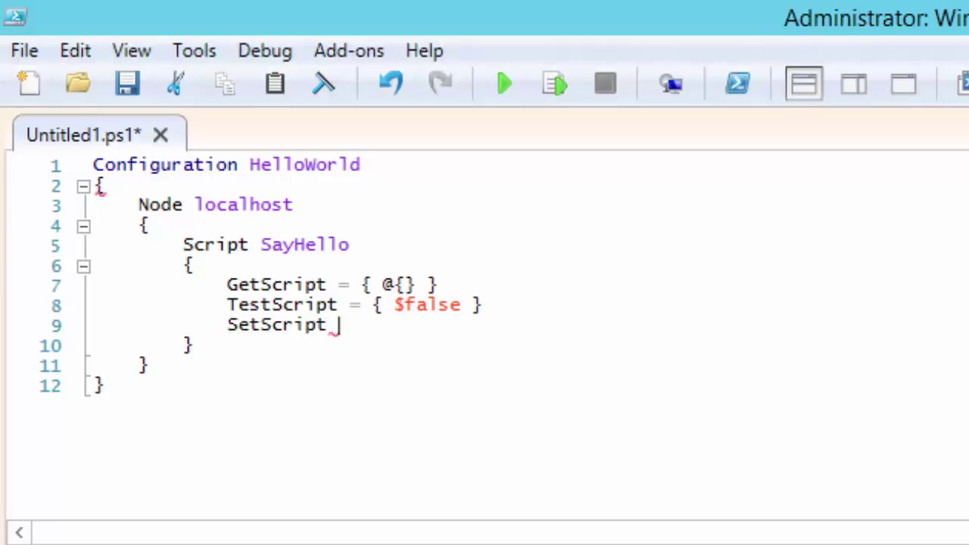
type("= { W")
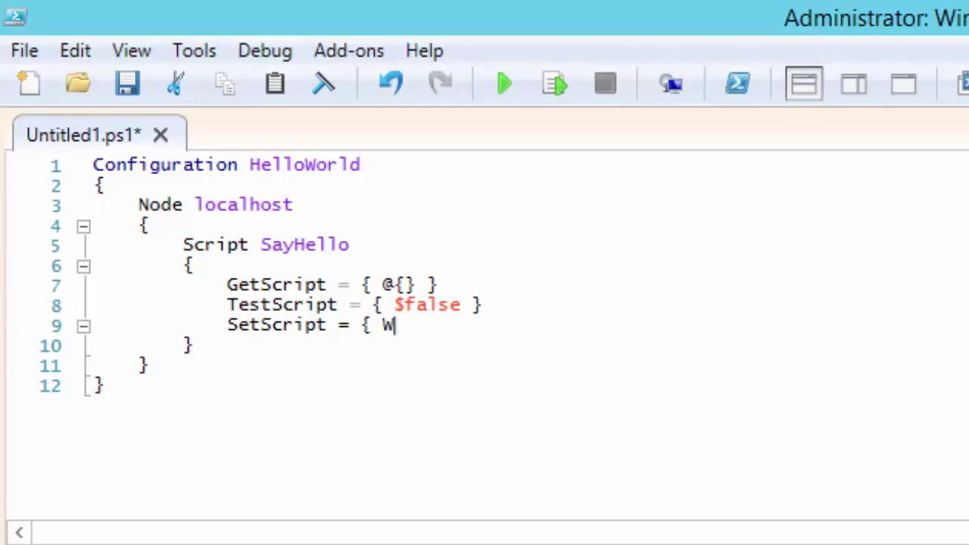
type("rite-Verbose \"Hello")
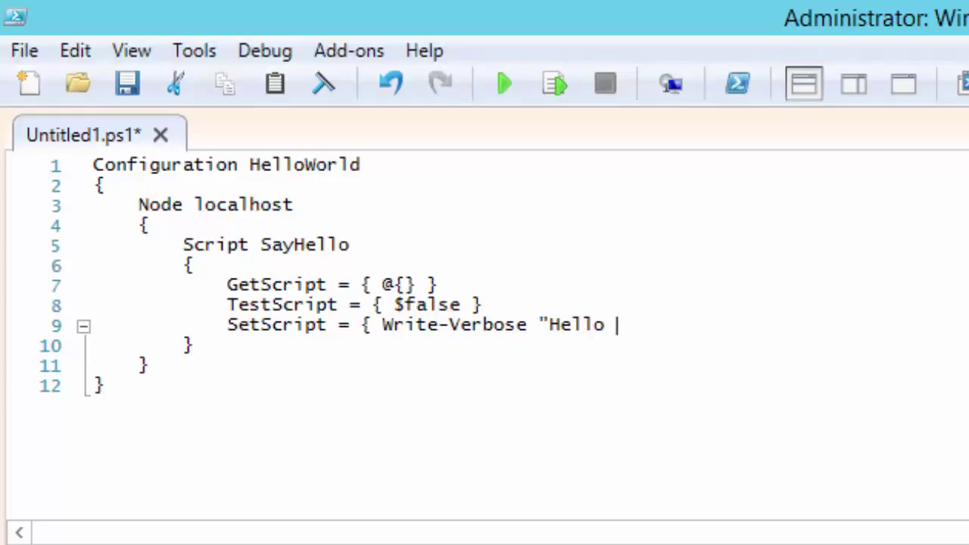
type("World\"")
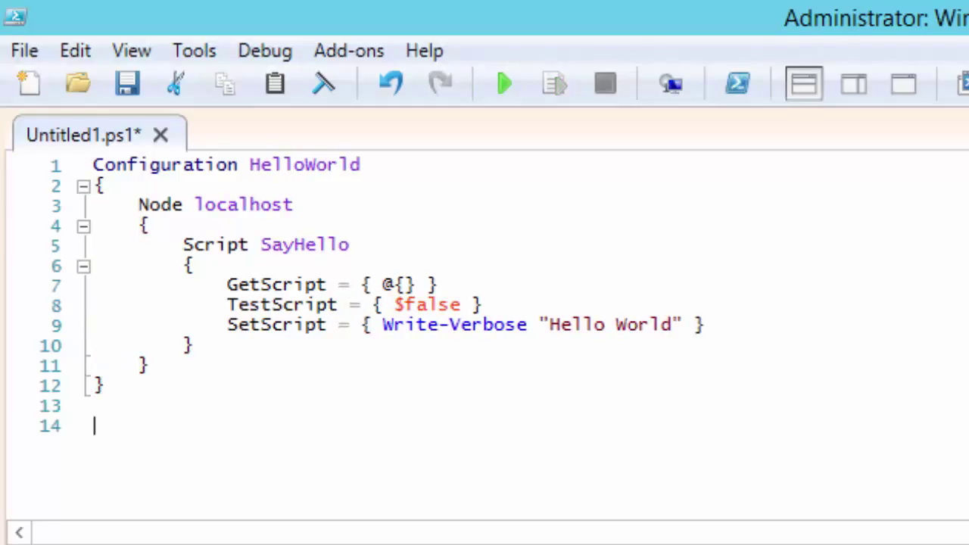
Add a HelloWorld call line below the configuration.
type("Hello")
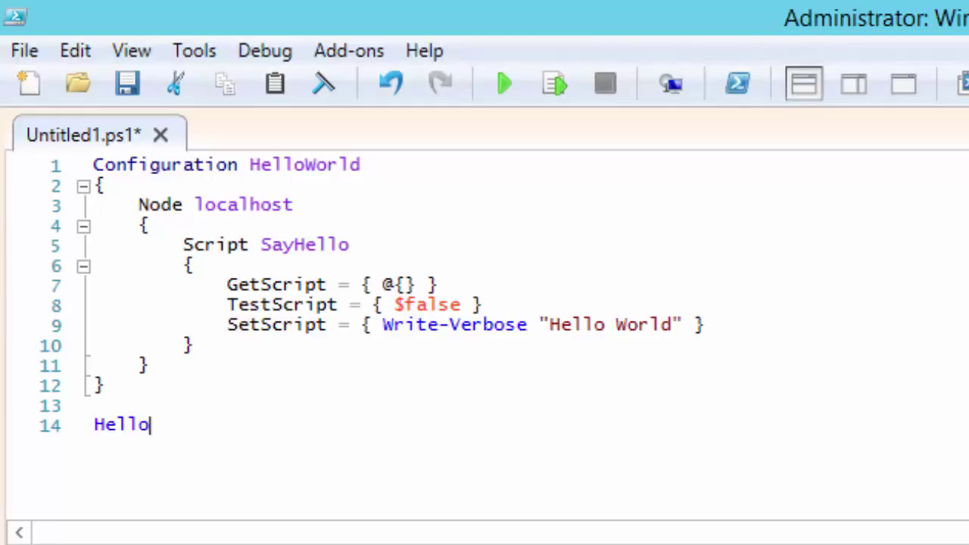
type("World")
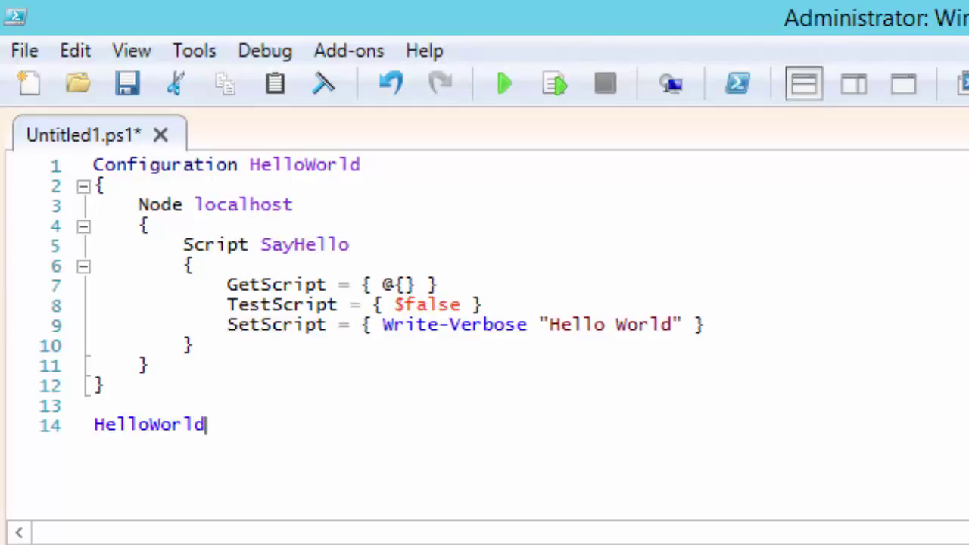
key("Enter")
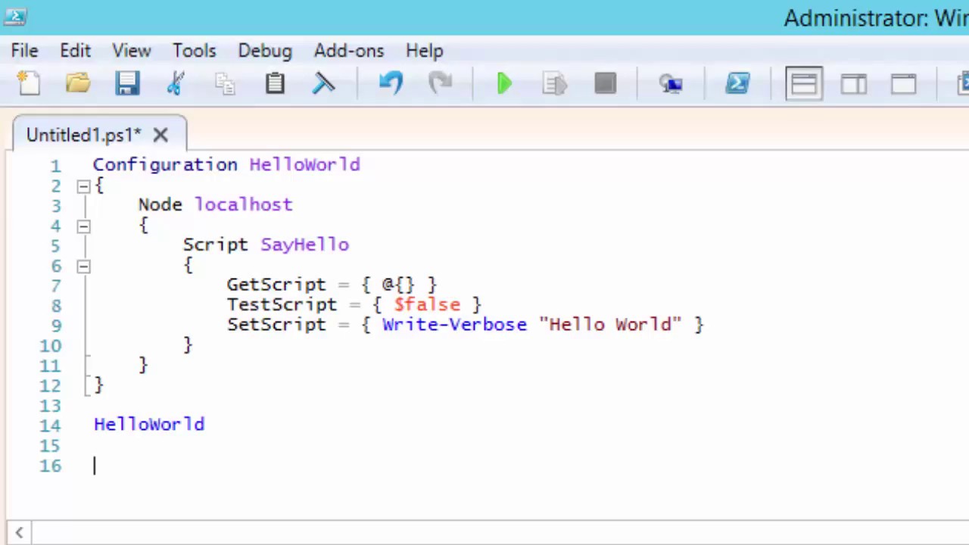
Add 'Start-DscConfiguration -Wait -Verbose -Path .\HelloWorld' and run the script.
type("Start-")
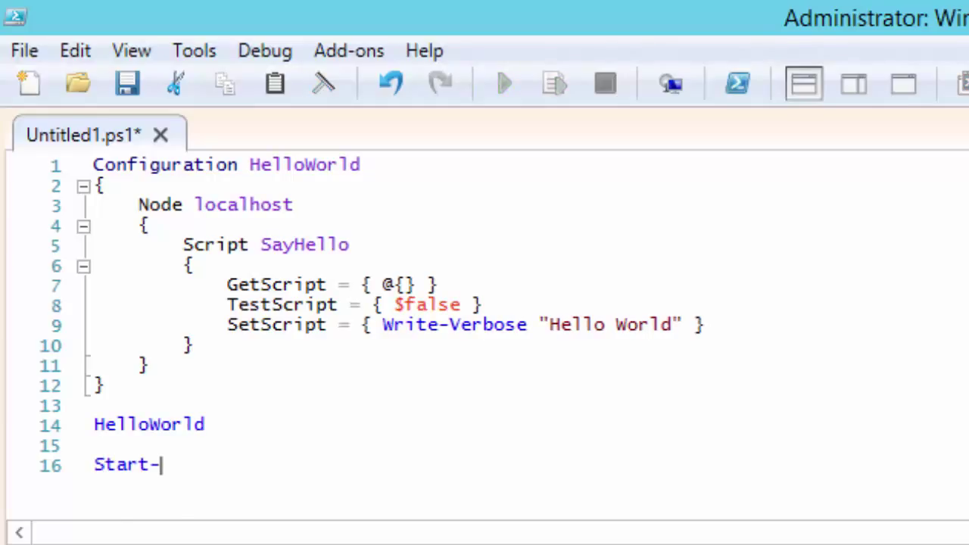
type("DscConfiguration")
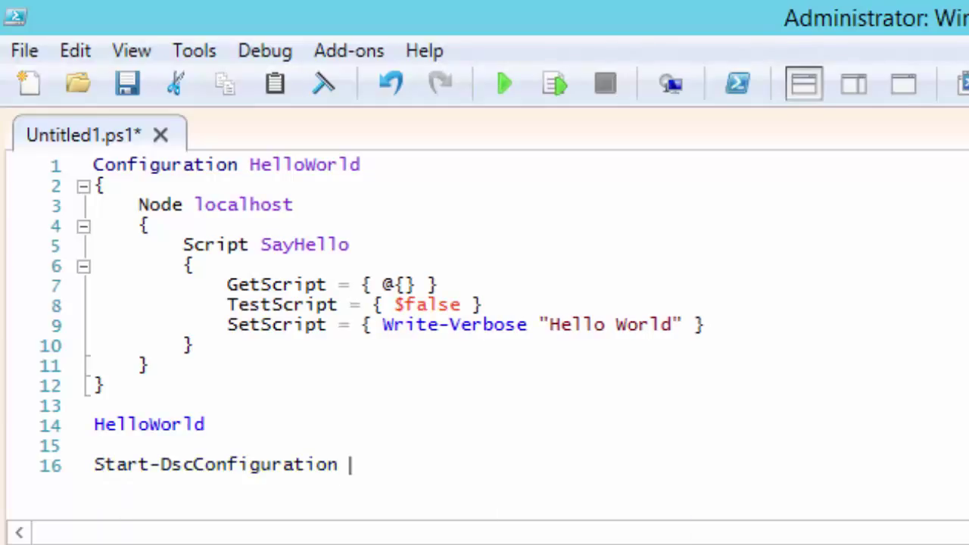
type("-Wait -Ver")
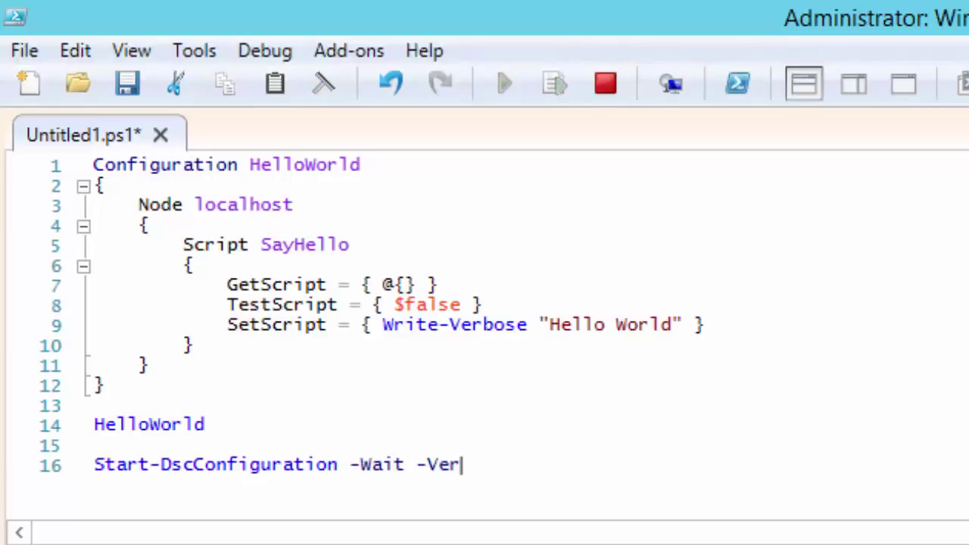
type("bose")
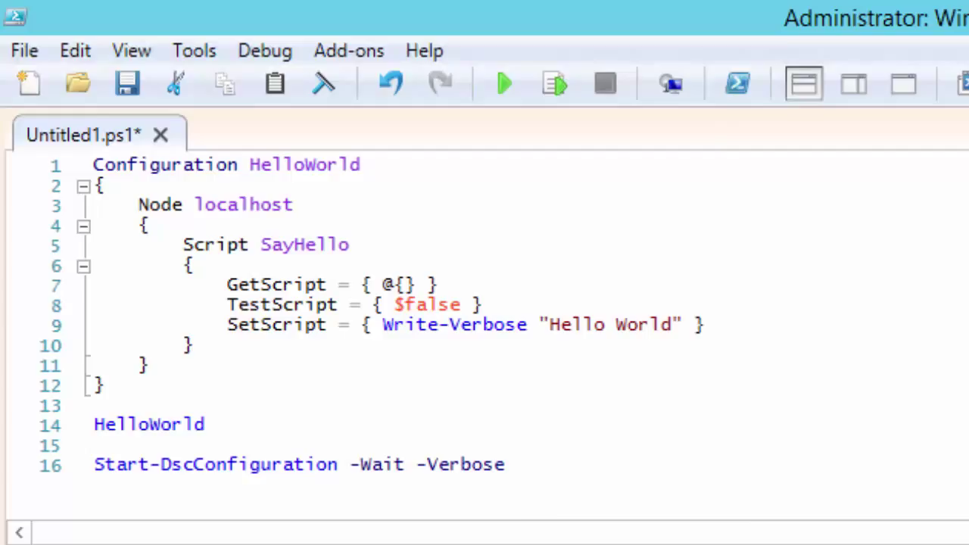
type("-Path .")
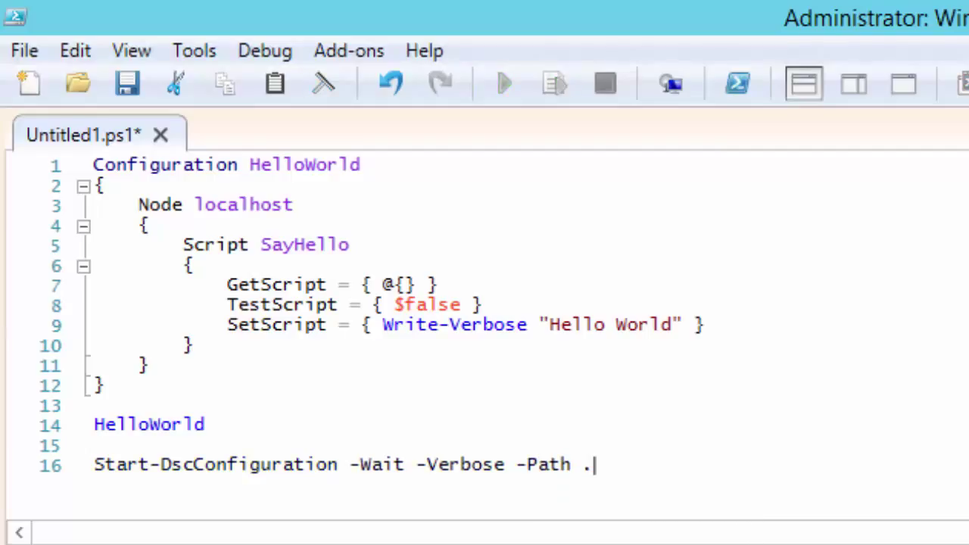
type("\\H")
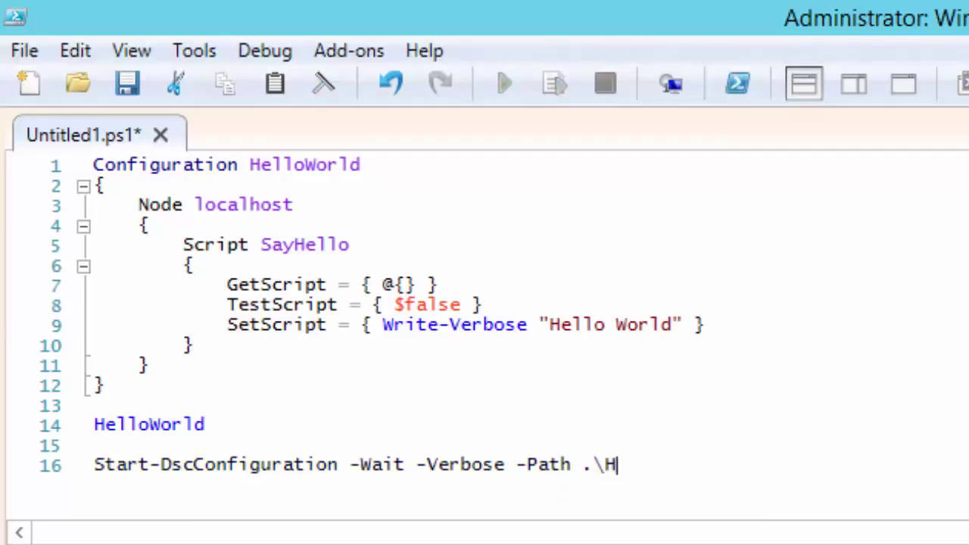
type("elloWorld")
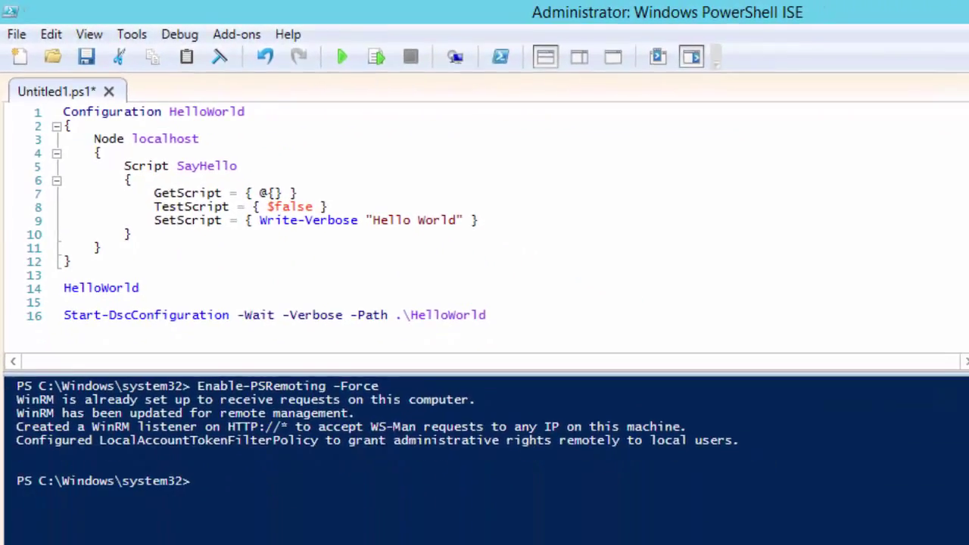
left_click(690, 57)
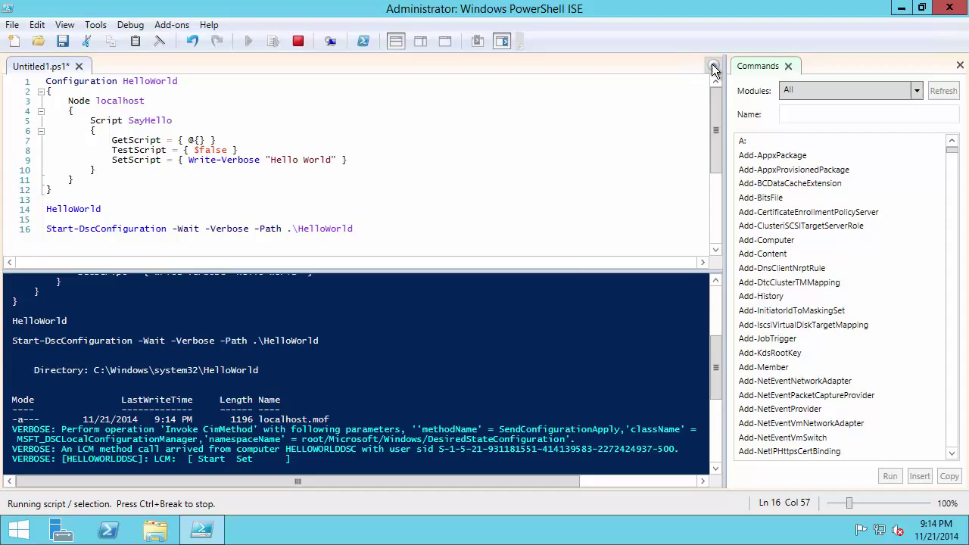